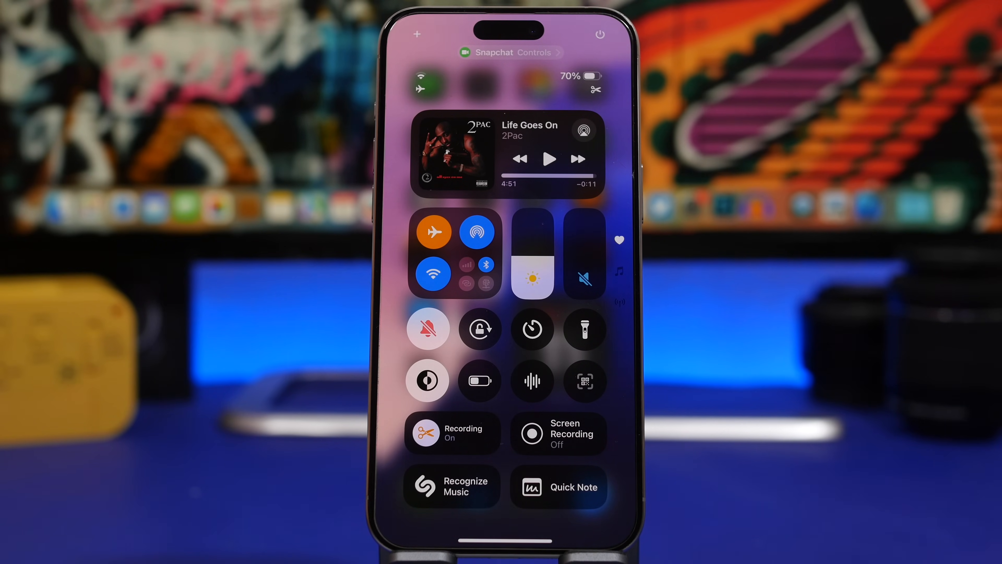
Toggle Wi-Fi back on in Control Center and dismiss the audio and video privacy panel.
click(427, 328)
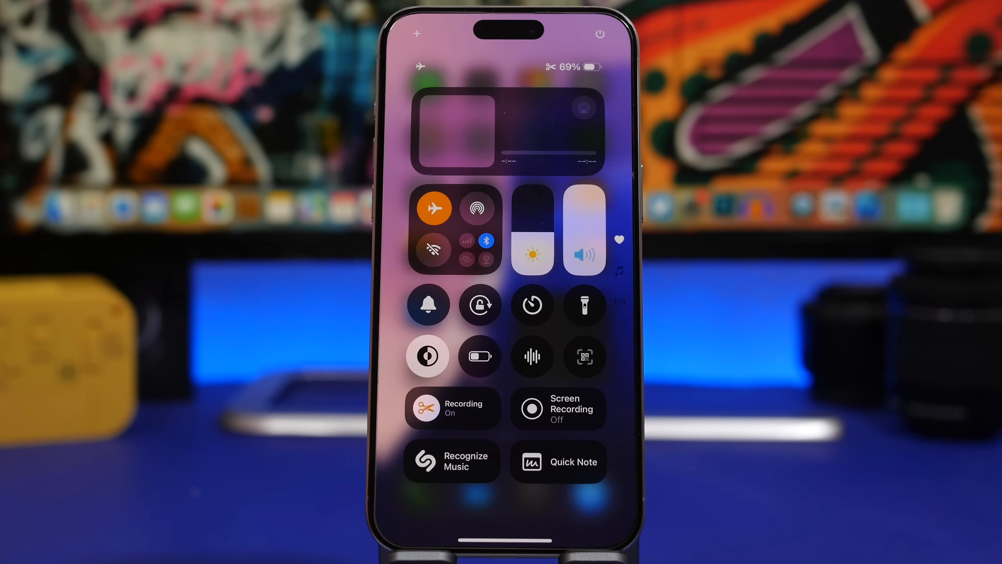
click(434, 249)
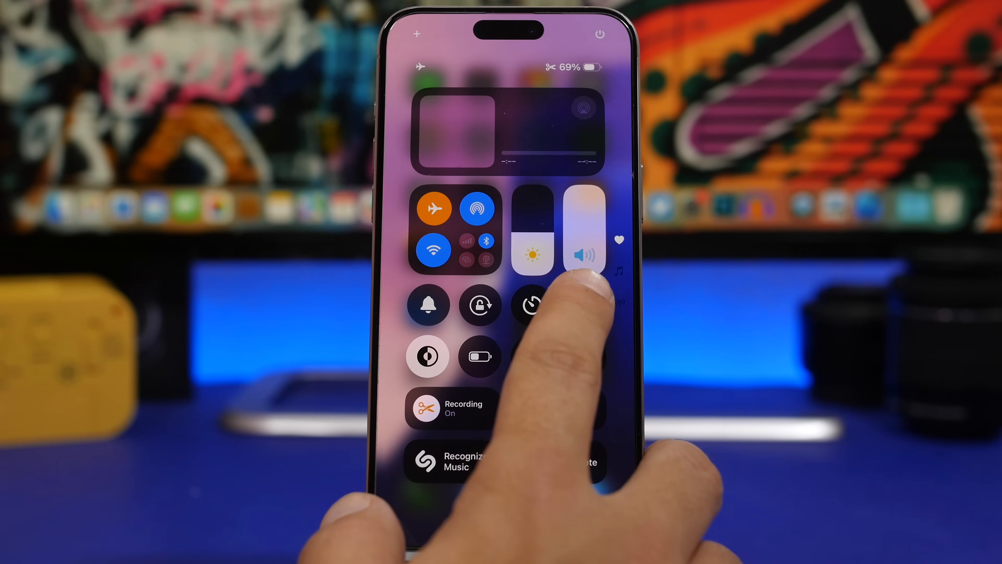
click(584, 305)
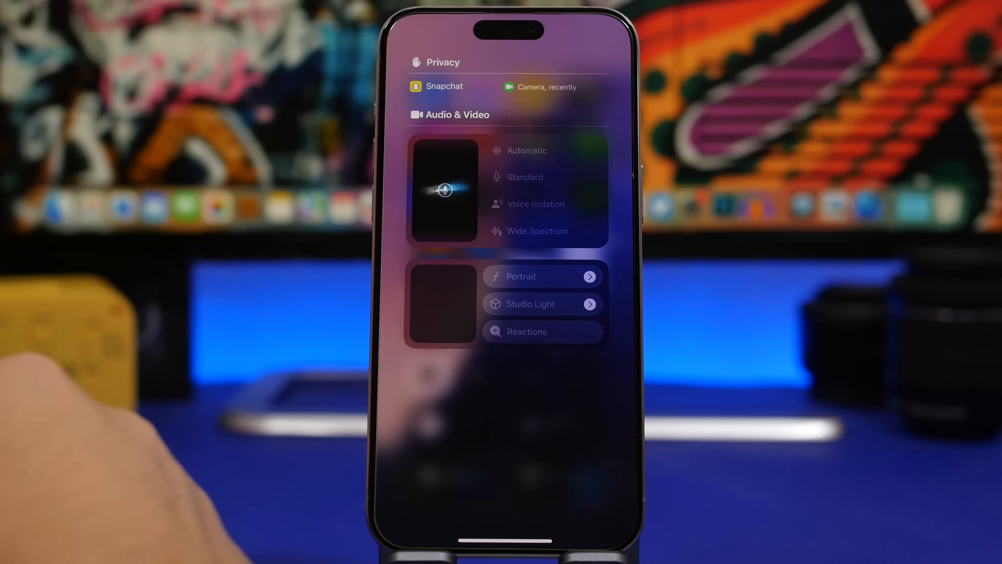
click(520, 277)
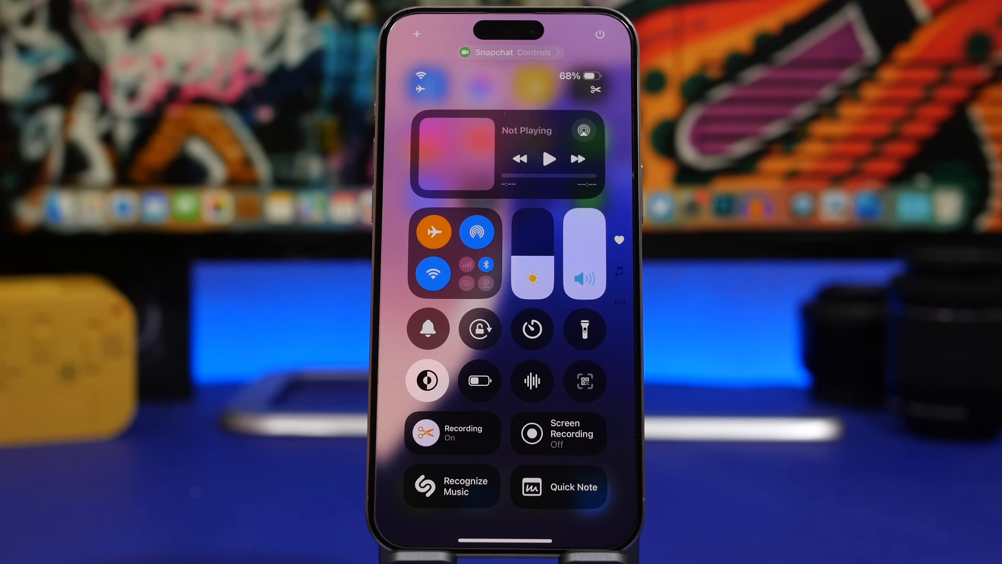
Write a quick note reading "Test" and return to the Home Screen.
click(558, 487)
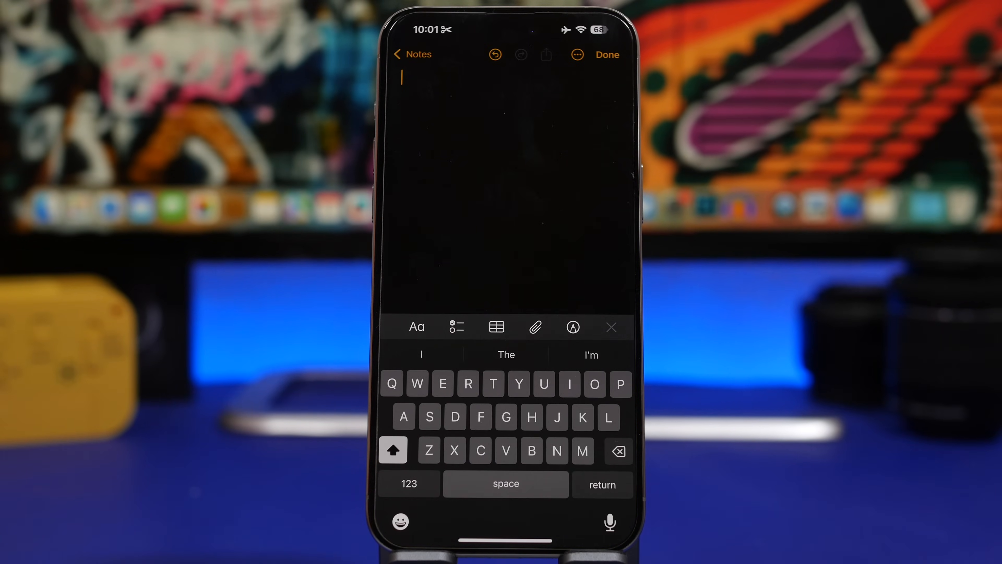
text(Test)
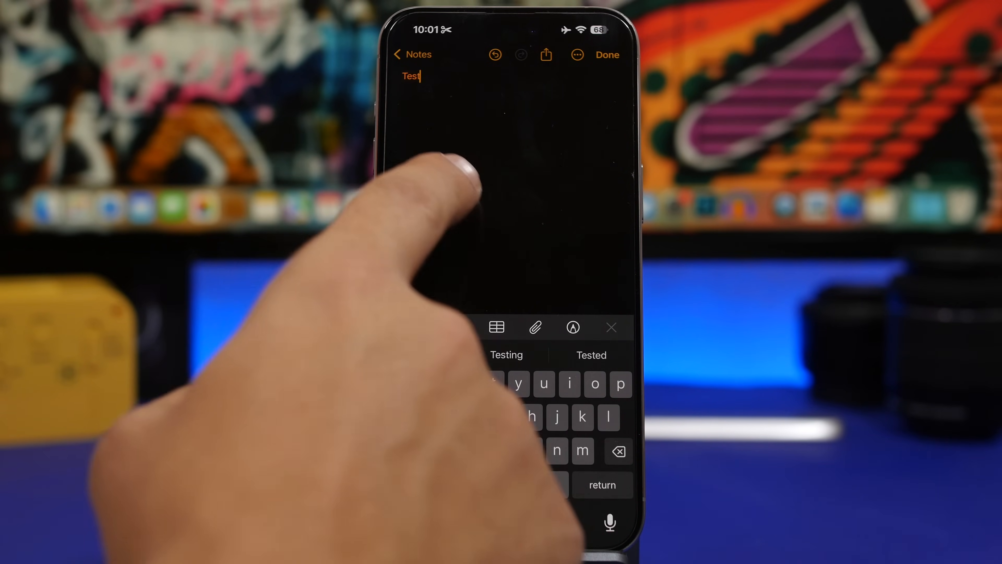
double_click(411, 76)
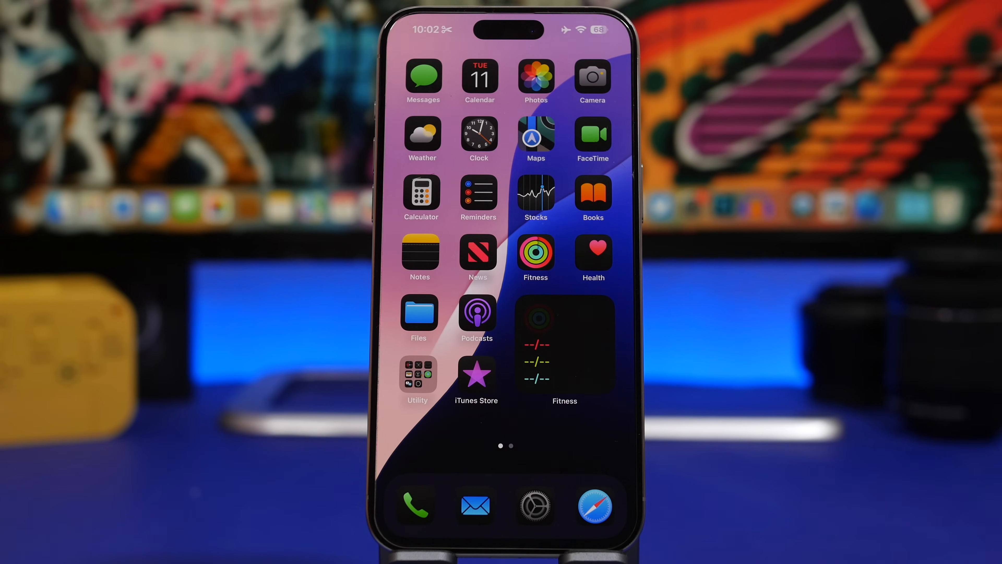
Convert 8 kilograms to 8,000 grams in Calculator's Convert mode, then return to Basic.
click(421, 193)
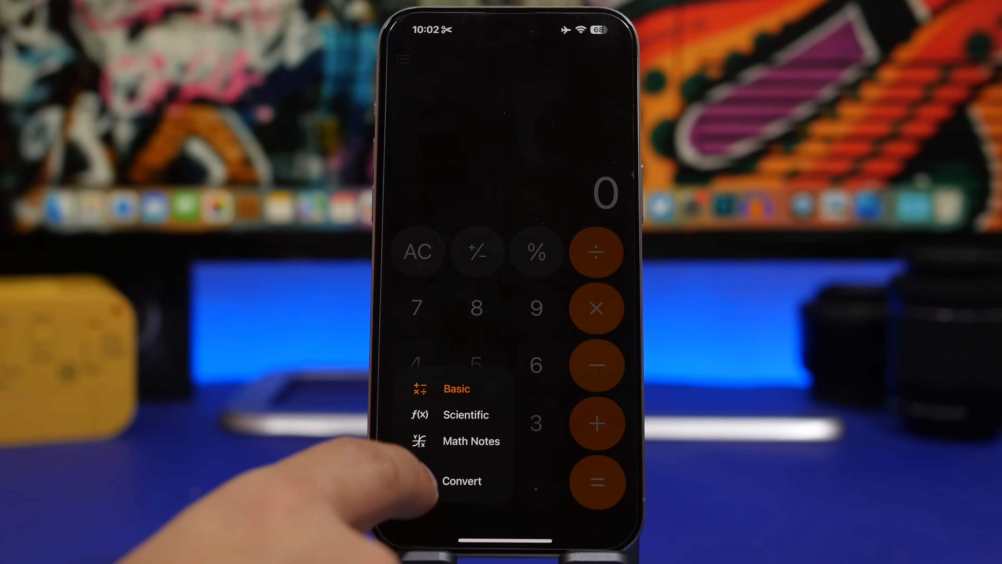
click(461, 481)
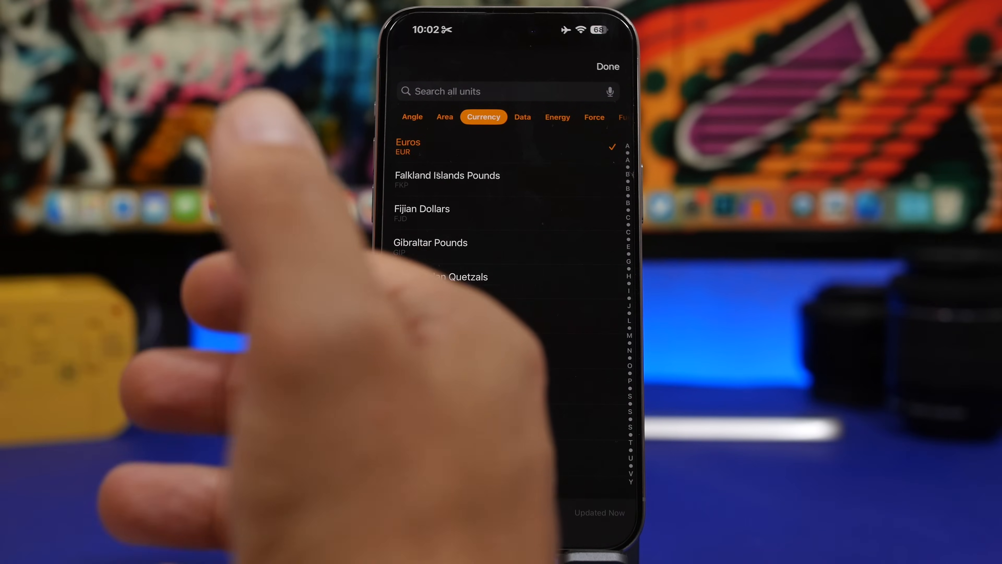
scroll(down, 3)
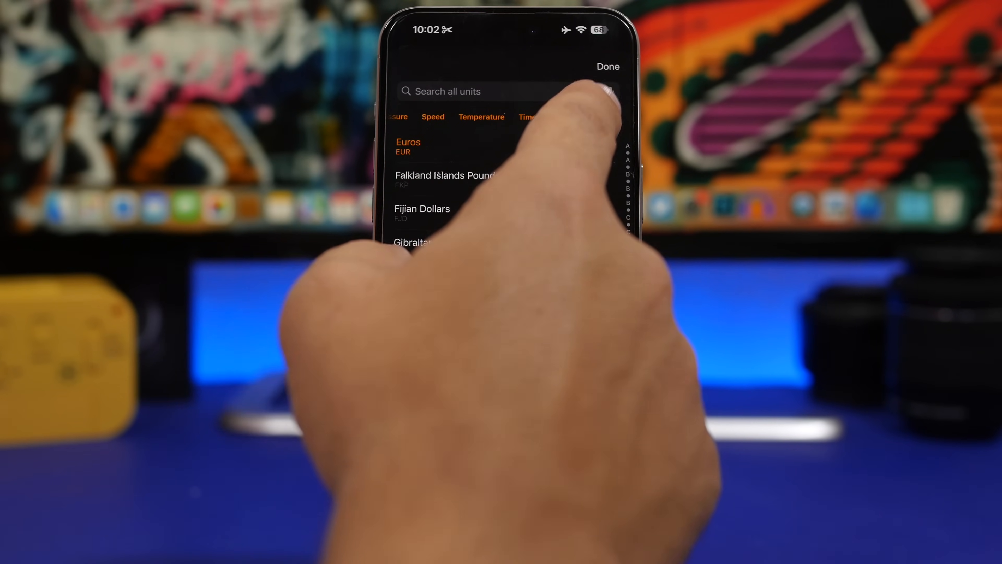
click(603, 117)
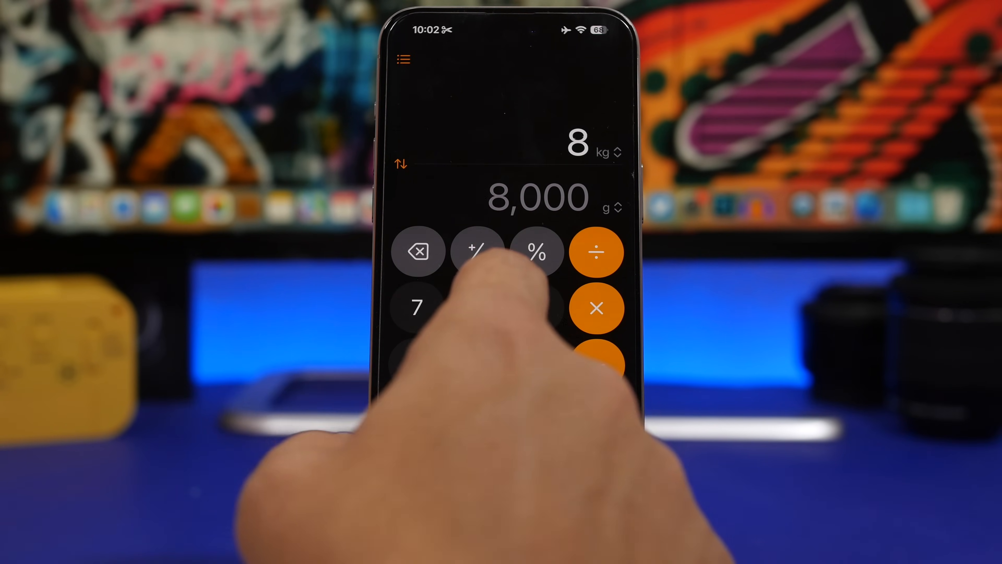
click(475, 307)
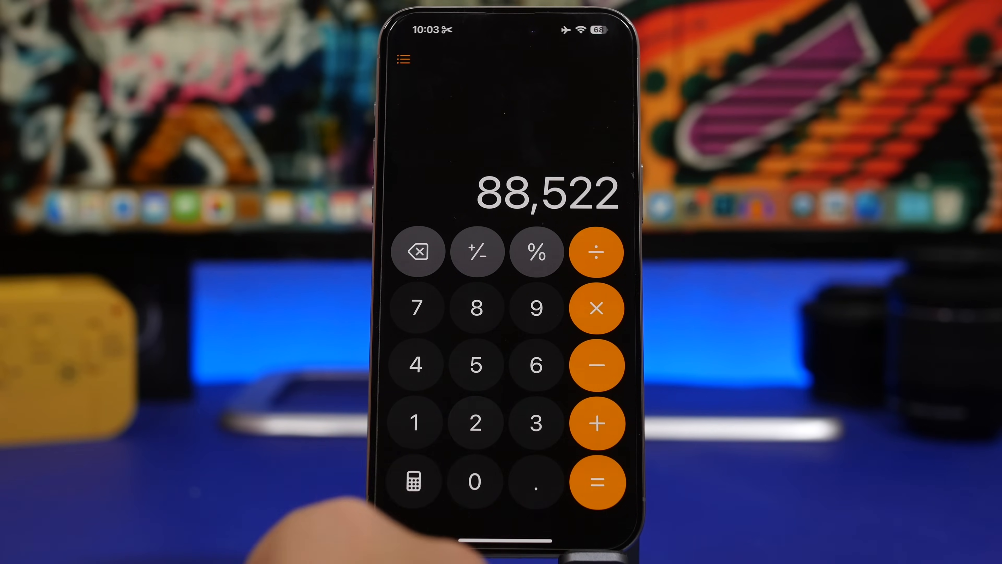
click(416, 252)
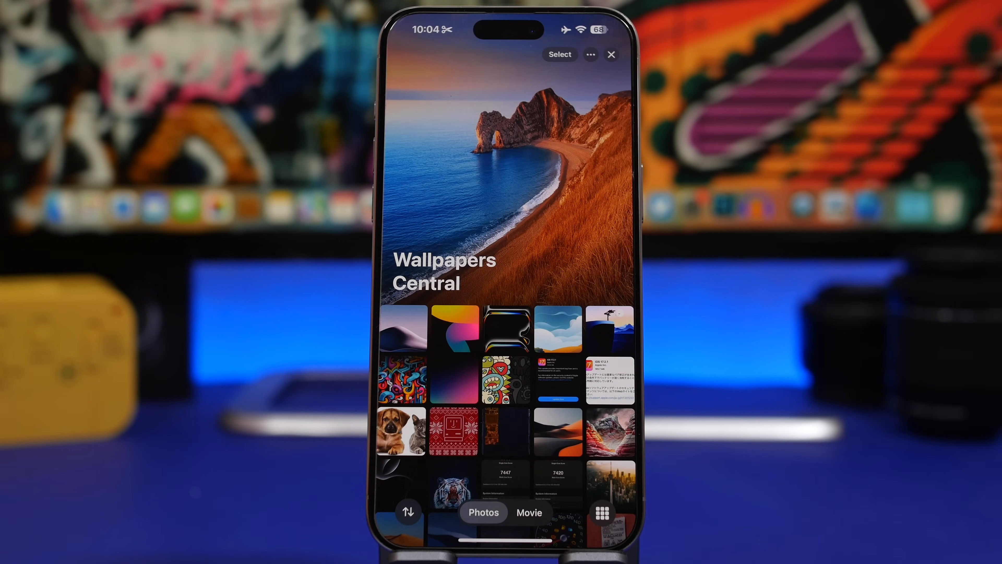
Scroll to and open the Wallpapers Central album.
scroll(down, 3)
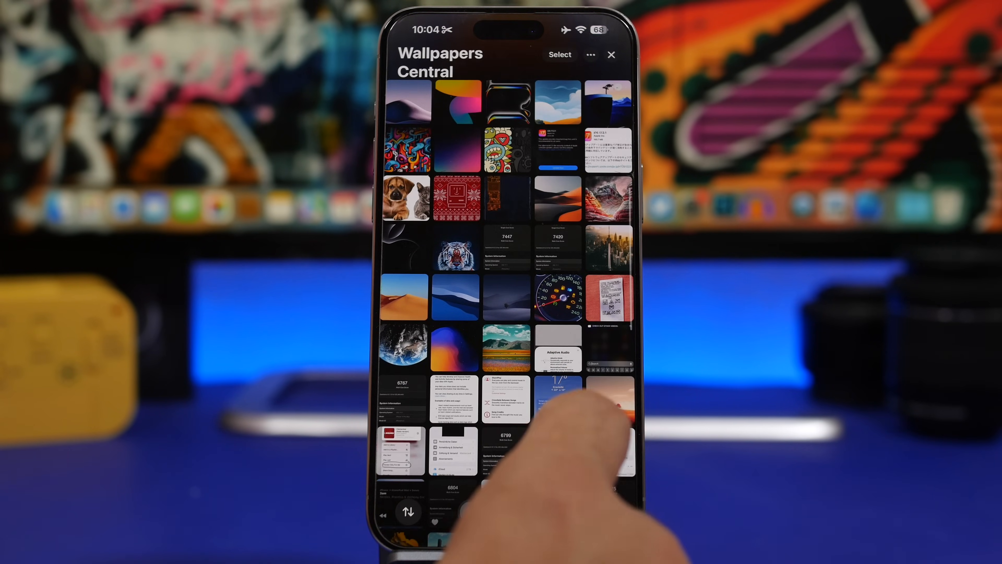
scroll(down, 3)
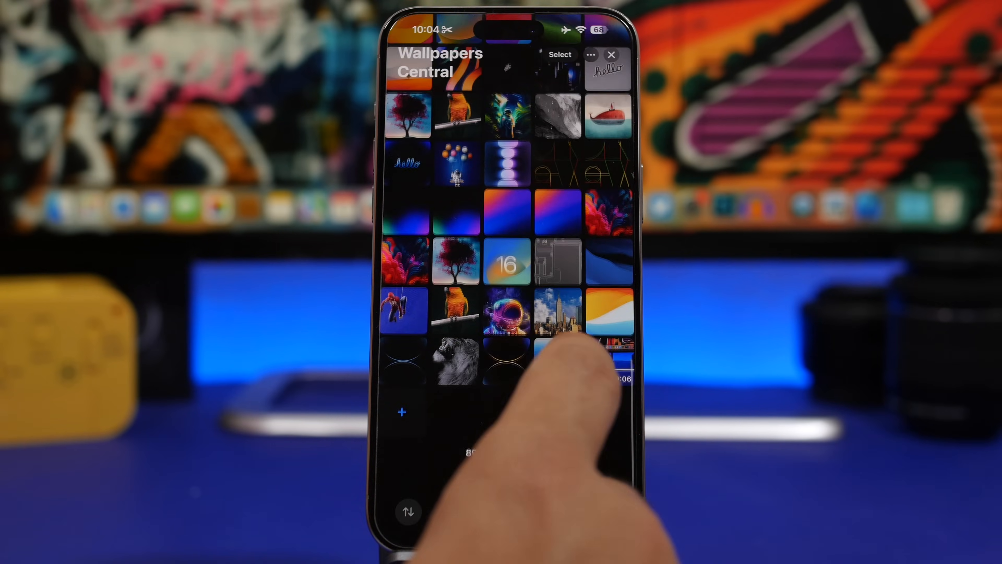
click(563, 307)
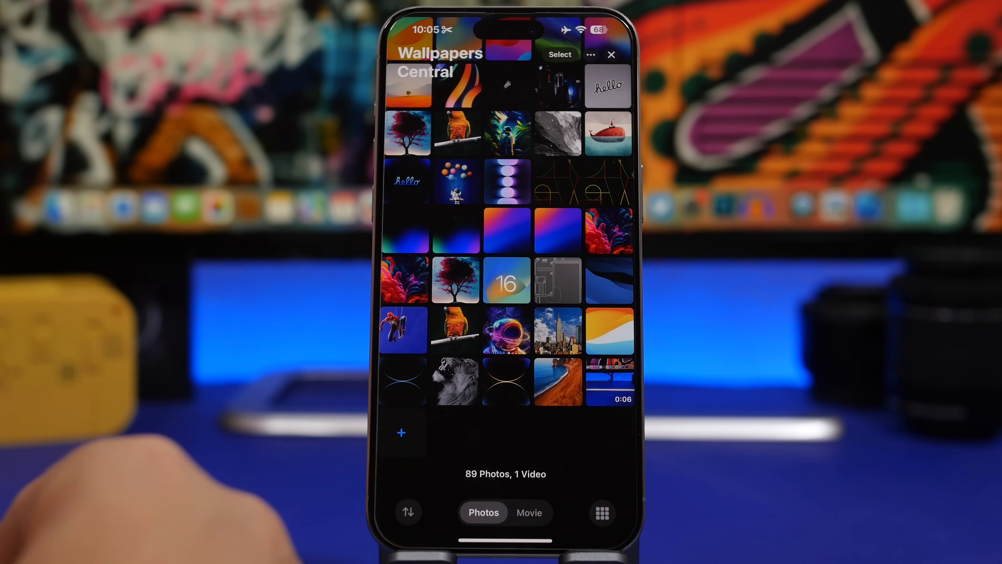
Show the album's thumbnails in their original aspect ratio as larger mixed-size tiles.
click(408, 512)
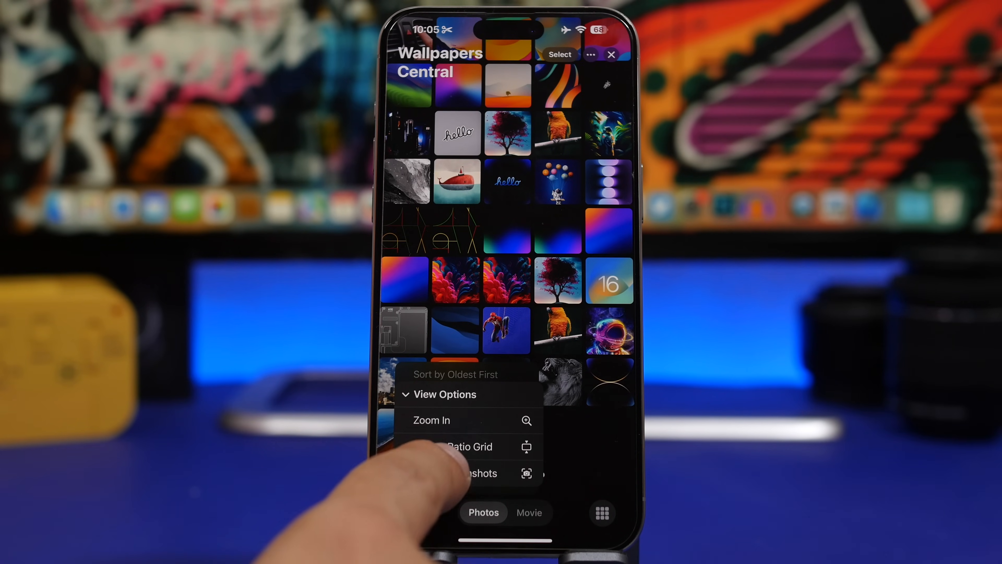
click(431, 420)
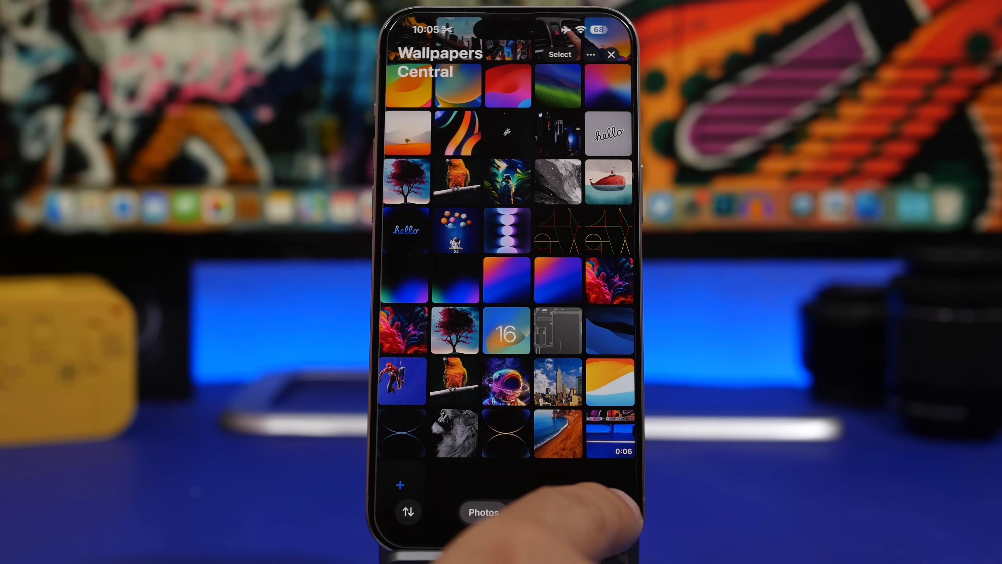
click(484, 511)
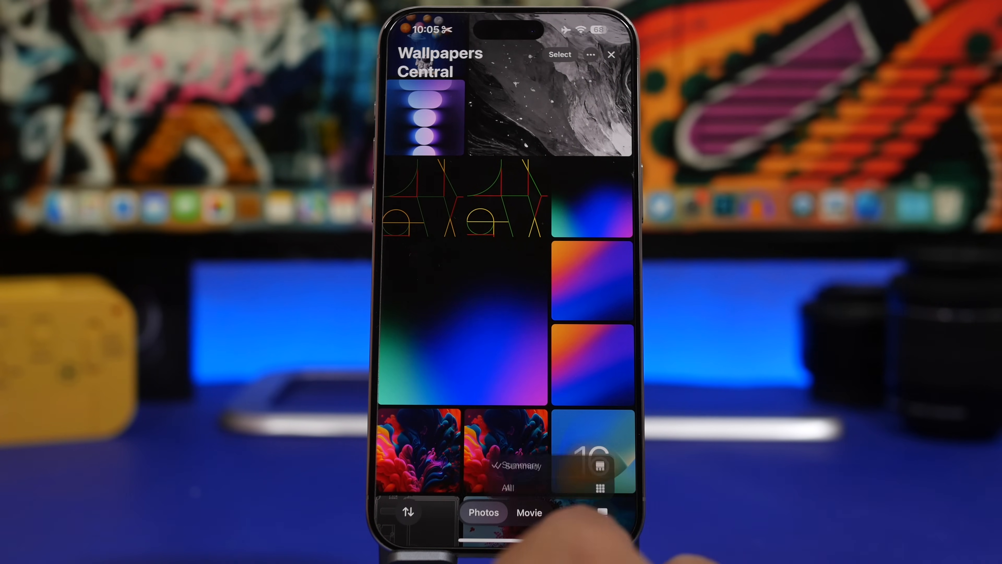
click(601, 512)
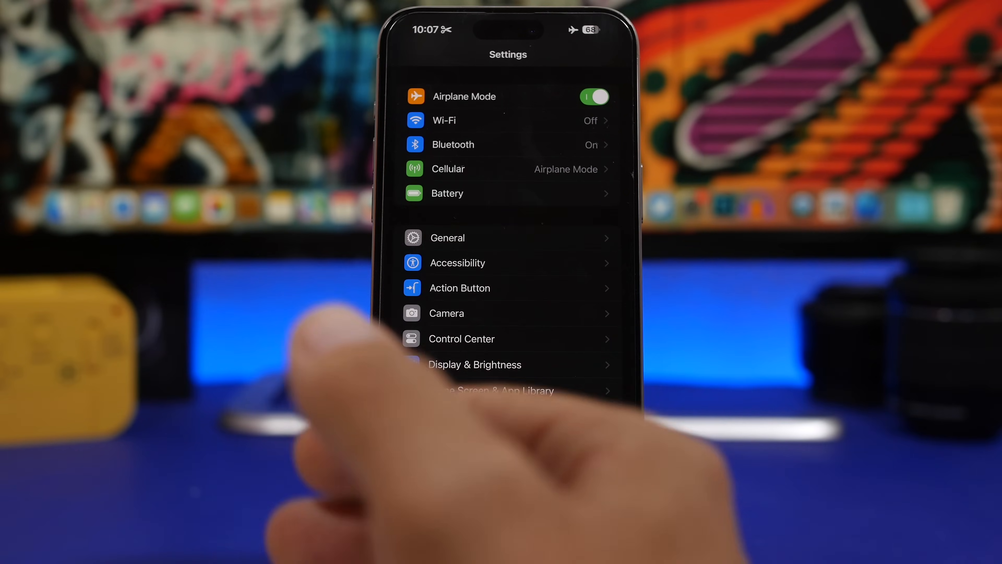
scroll(up, 3)
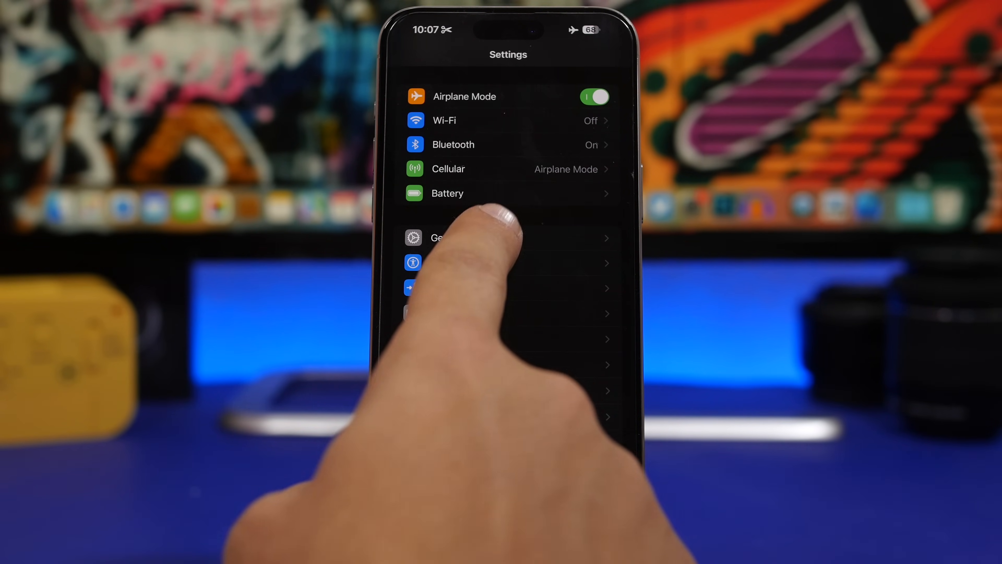
click(447, 238)
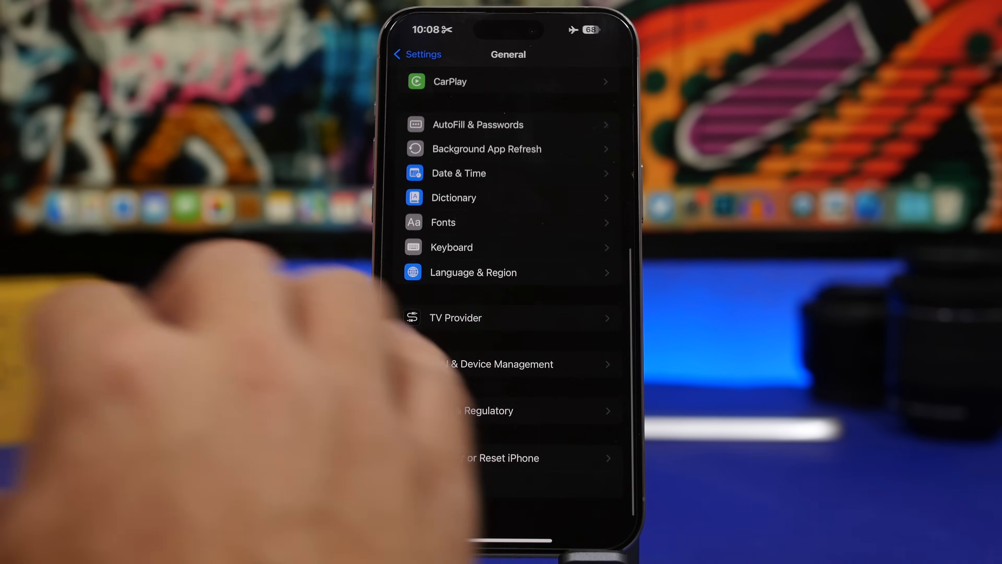
click(417, 54)
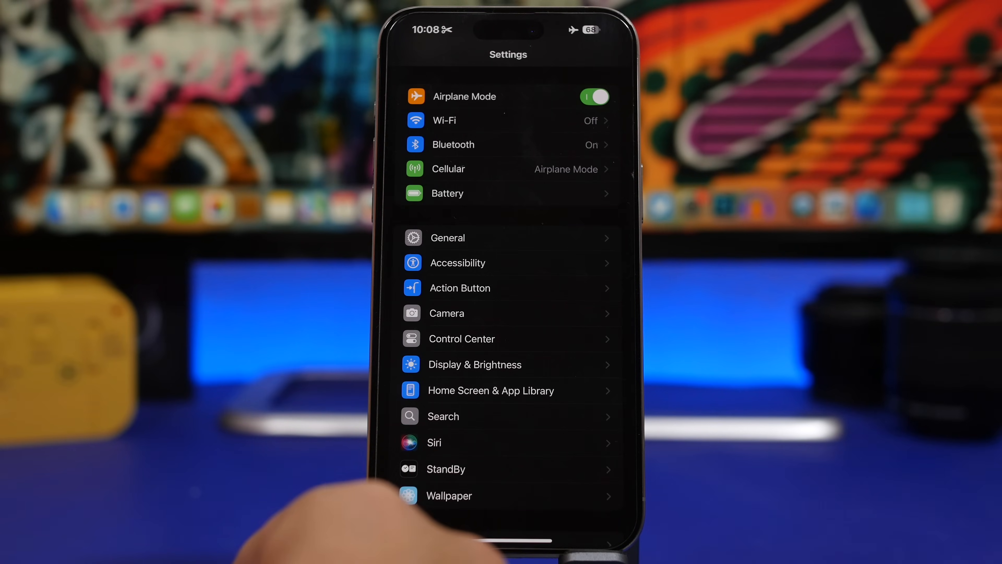
scroll(down, 3)
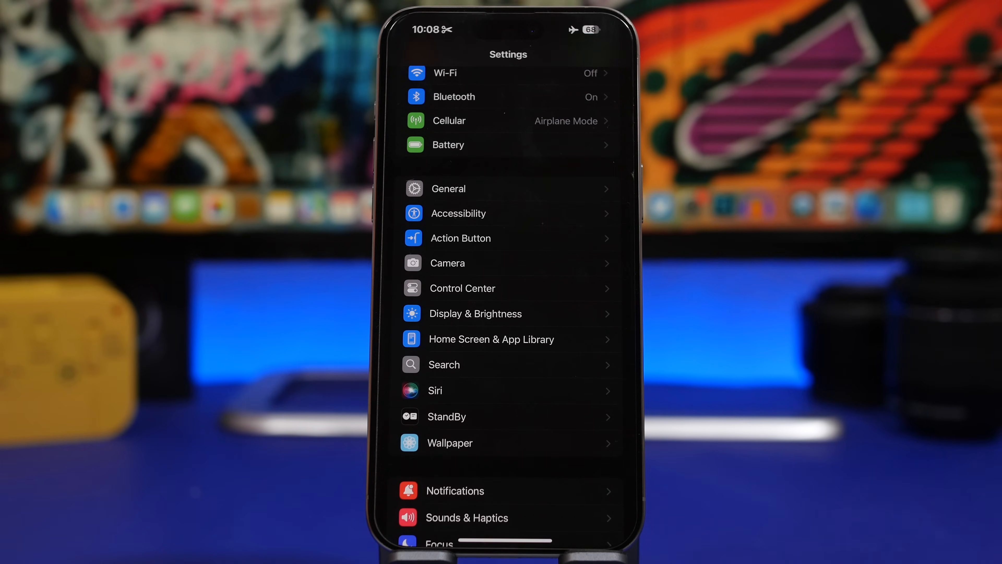
Scroll to the bottom of Settings toward the Apps entry.
scroll(down, 3)
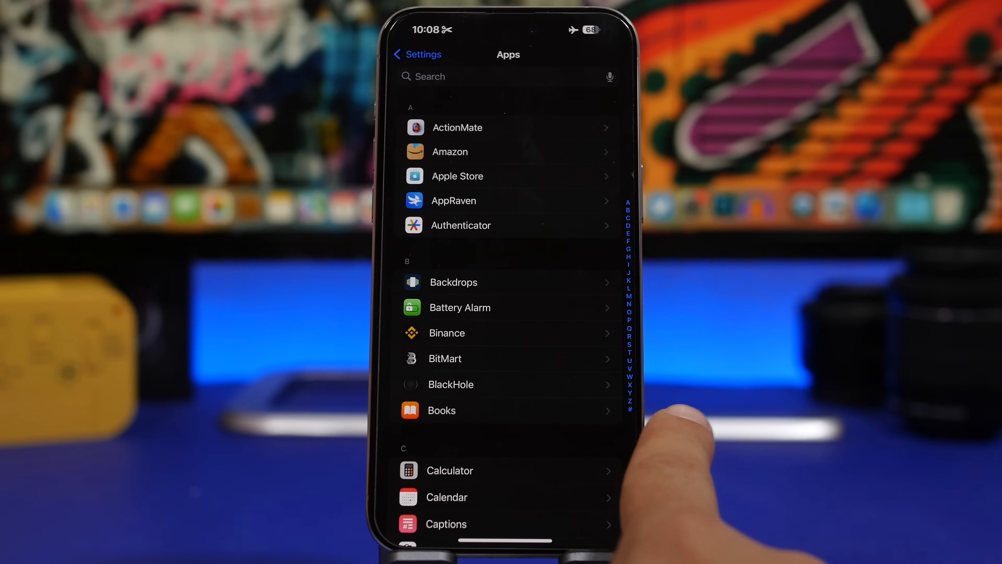
mouse_move(671, 410)
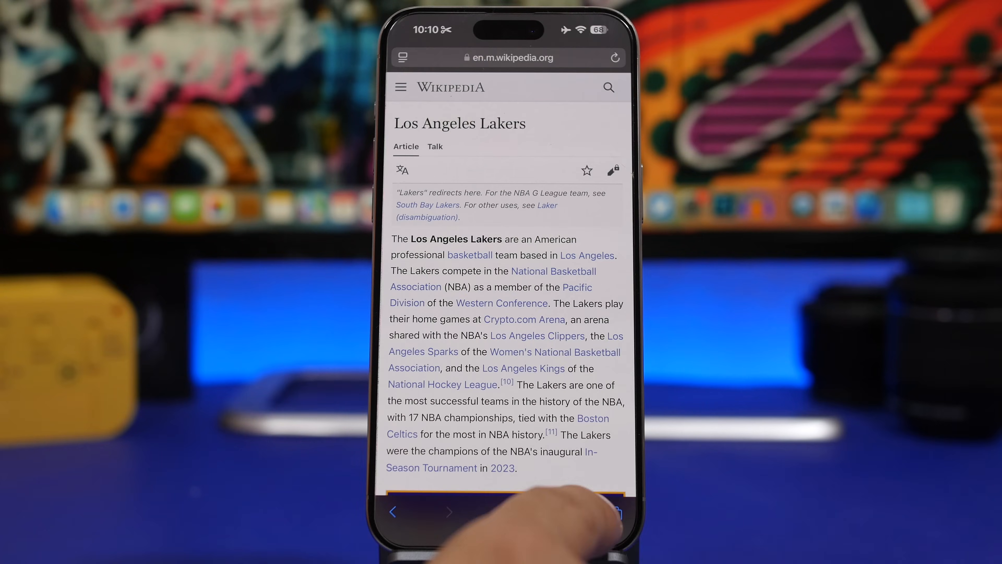
Show Safari's tab groups overview, then go to the Home Screen.
click(615, 512)
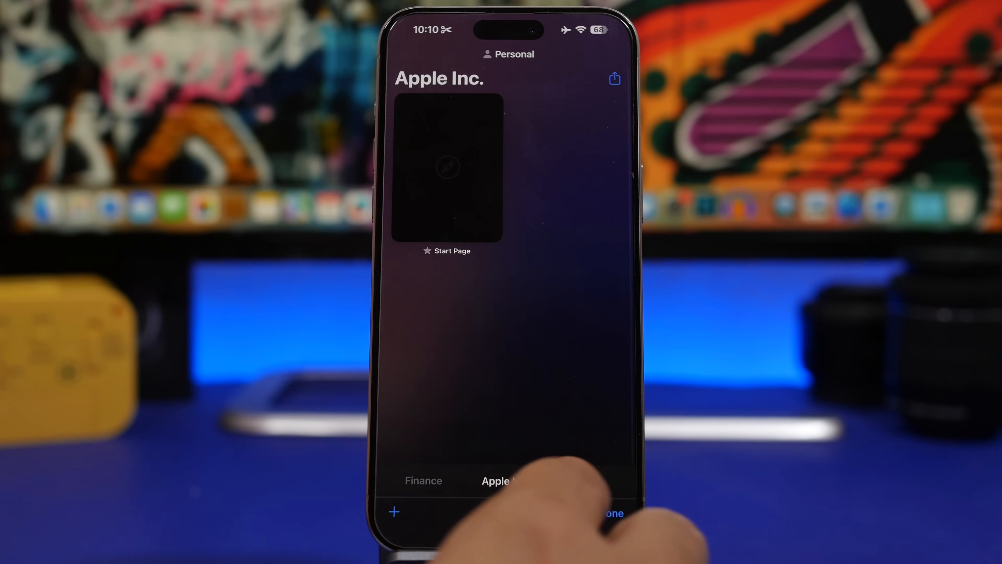
click(393, 512)
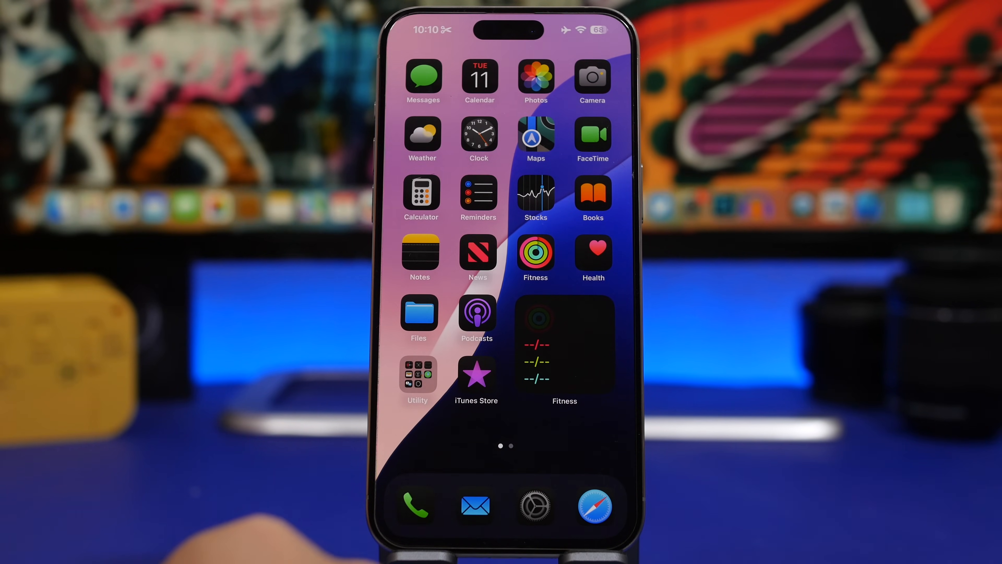
Enter home screen editing mode so icons jiggle, then finish with Done.
click(422, 81)
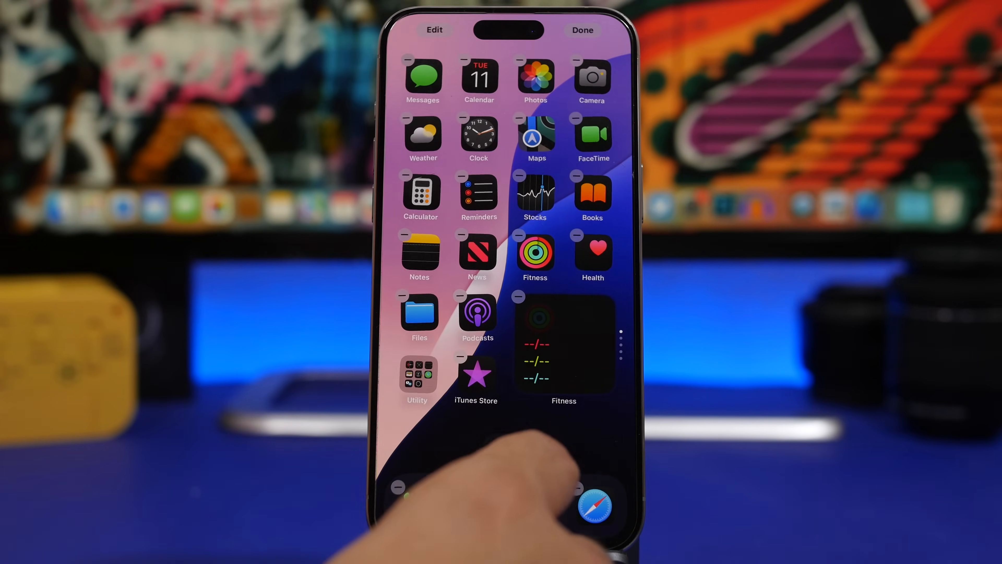
click(582, 30)
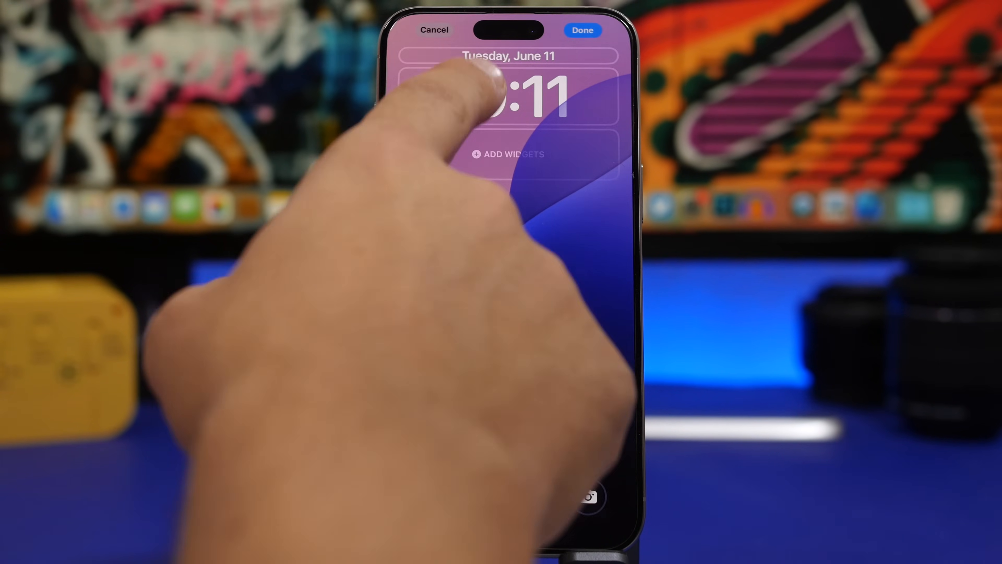
Set the lock screen clock to heaviest weight, rainbow colour and Khmer-style numerals.
click(508, 96)
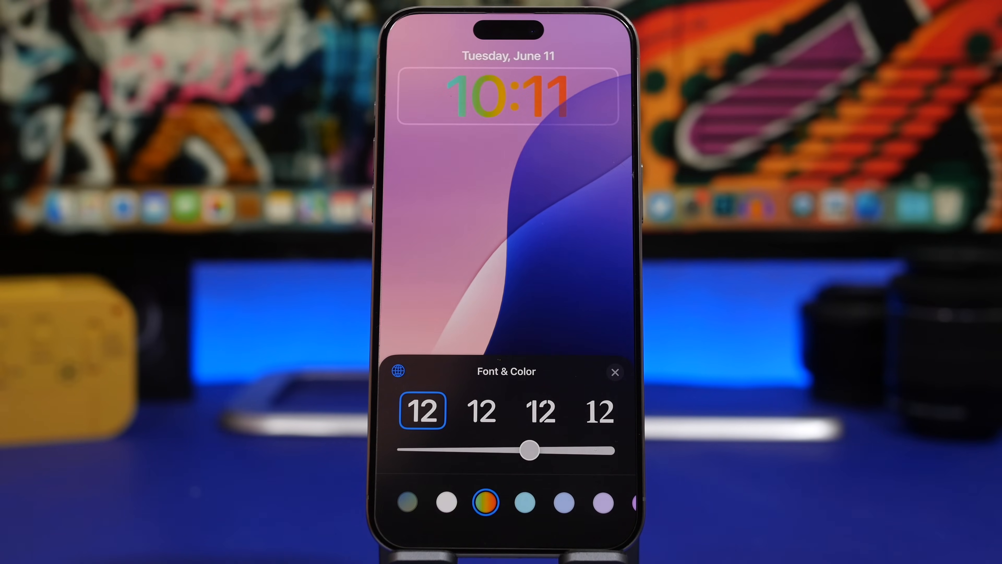
drag(530, 450, 606, 450)
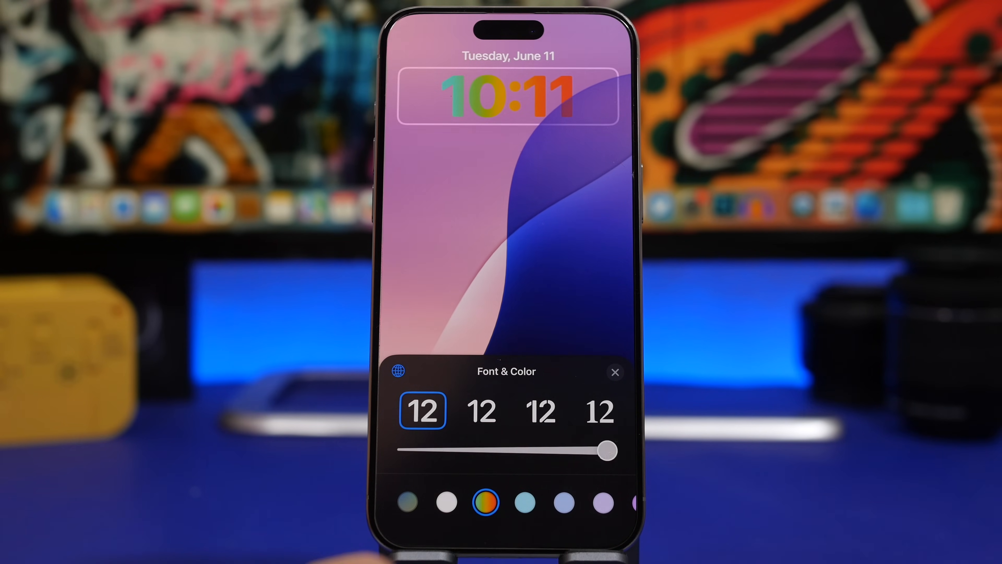
click(399, 371)
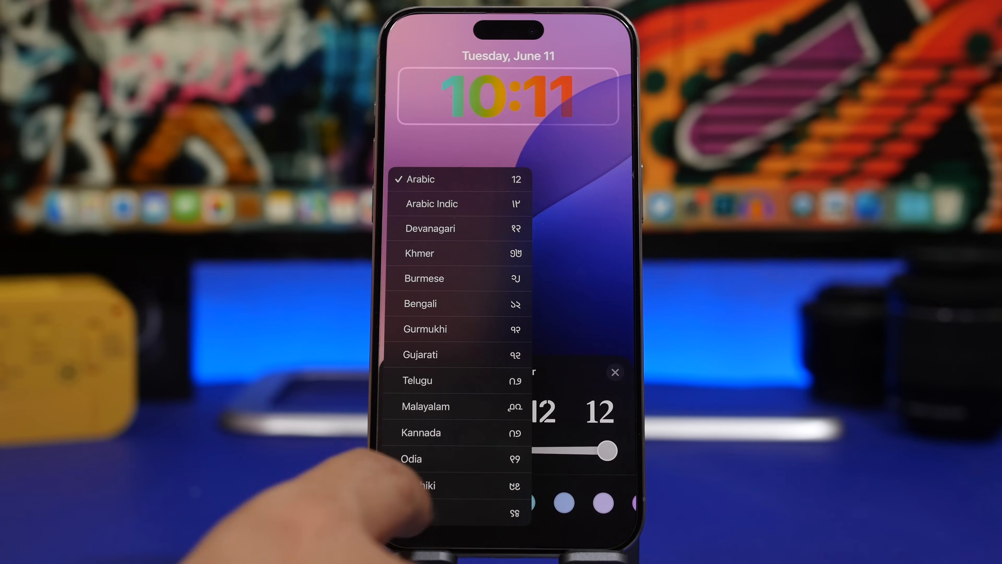
click(415, 511)
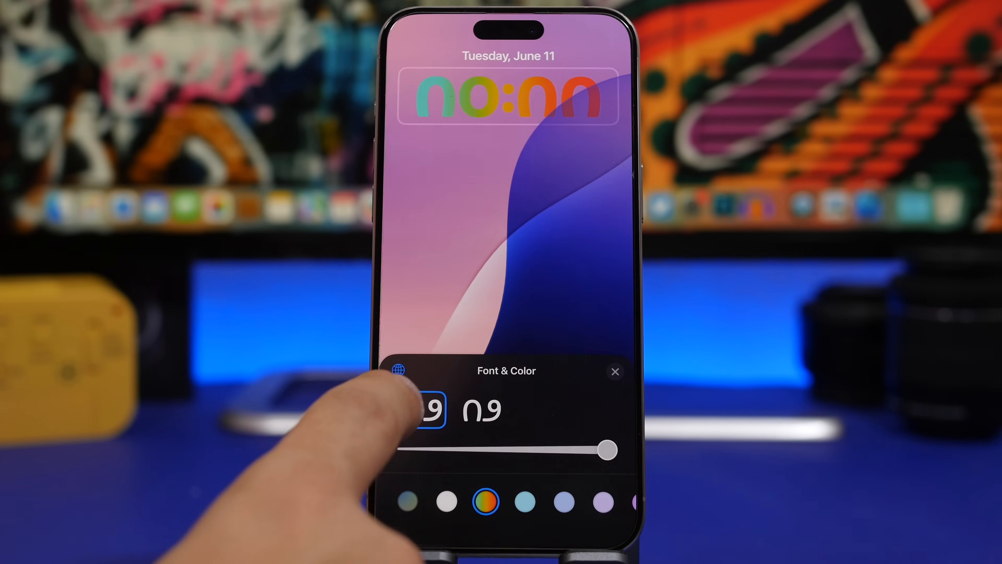
click(424, 411)
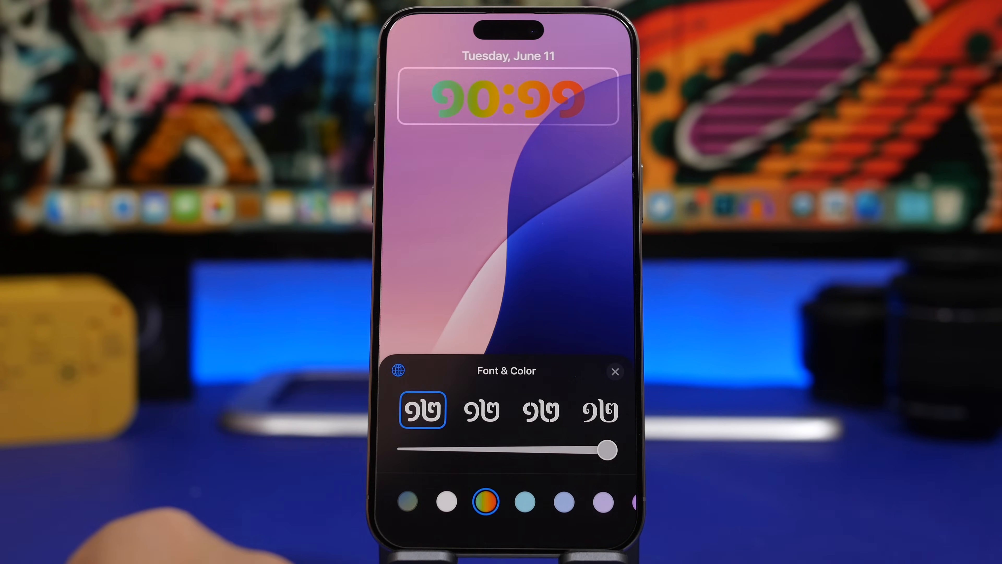